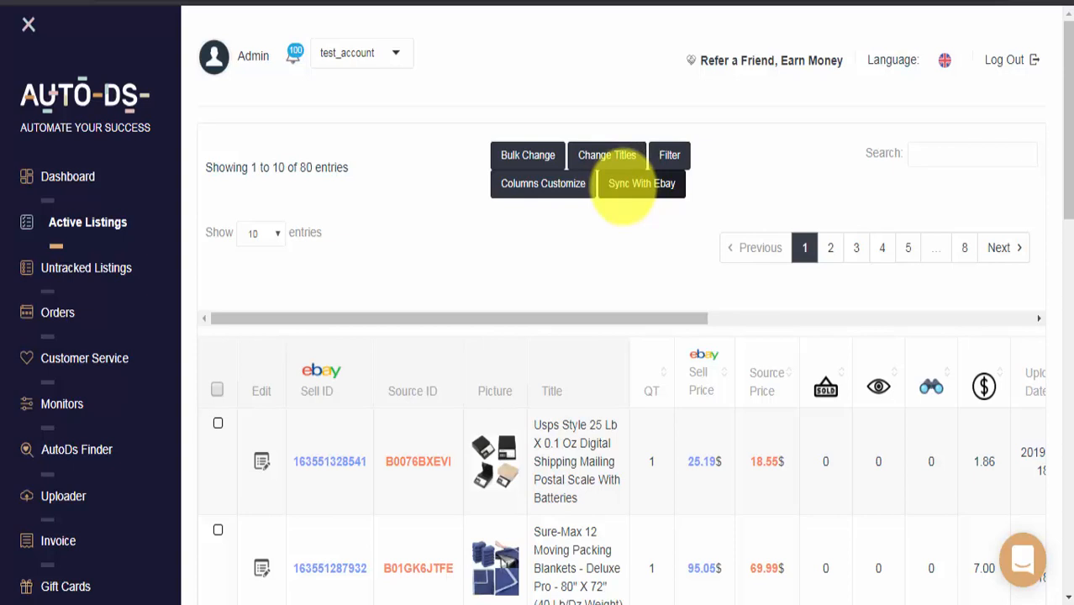
Step: Run Sync With Ebay on the Active Listings page to synchronize the 80 listings
{"action": "left_click", "coordinate": [640, 184]}
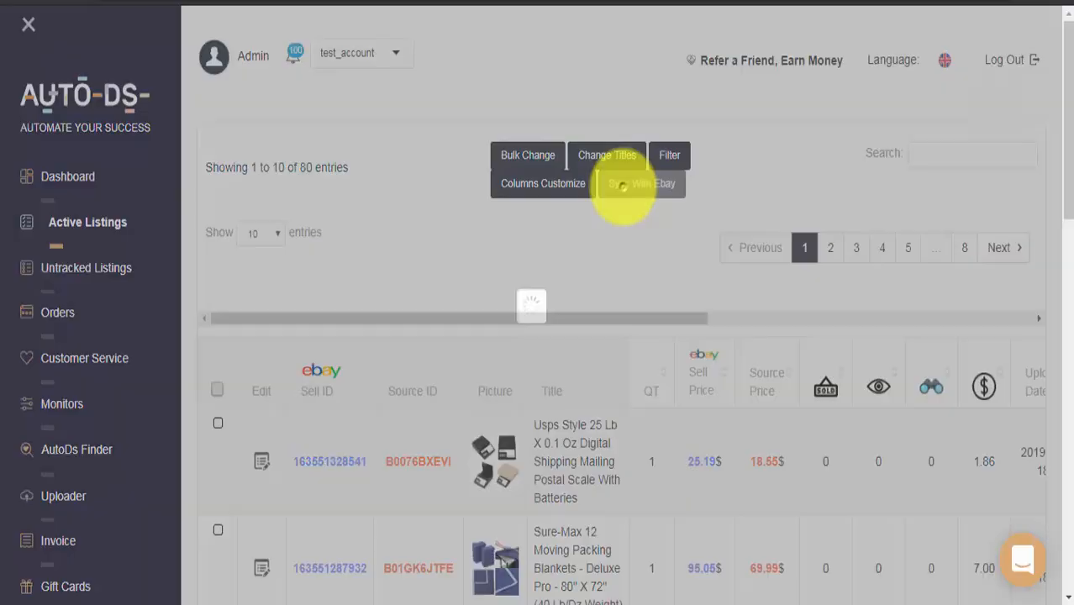
{"action": "left_click", "coordinate": [641, 183]}
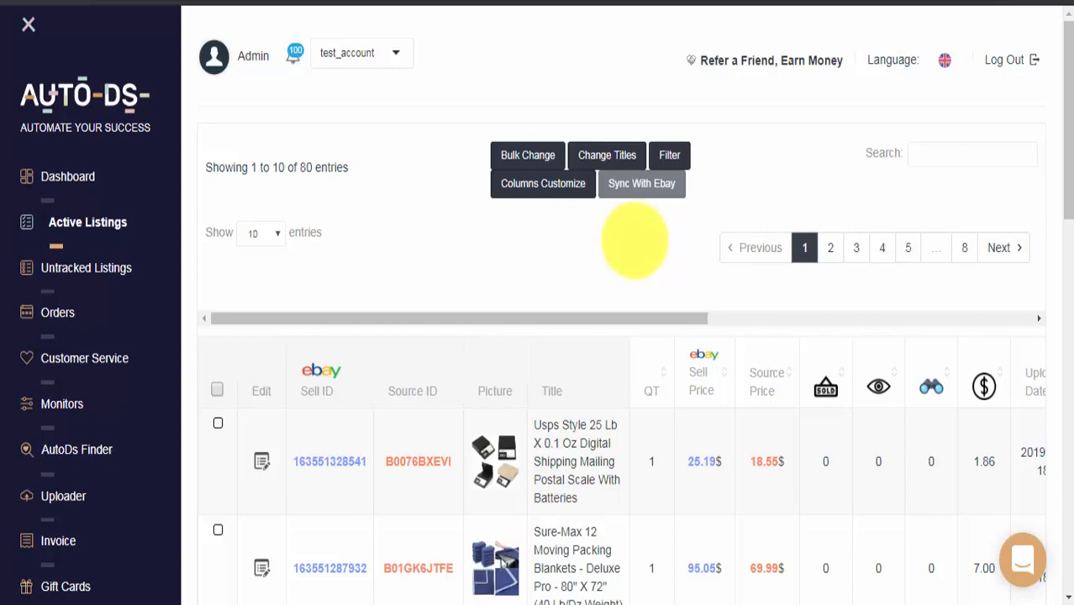
{"action": "mouse_move", "coordinate": [854, 433]}
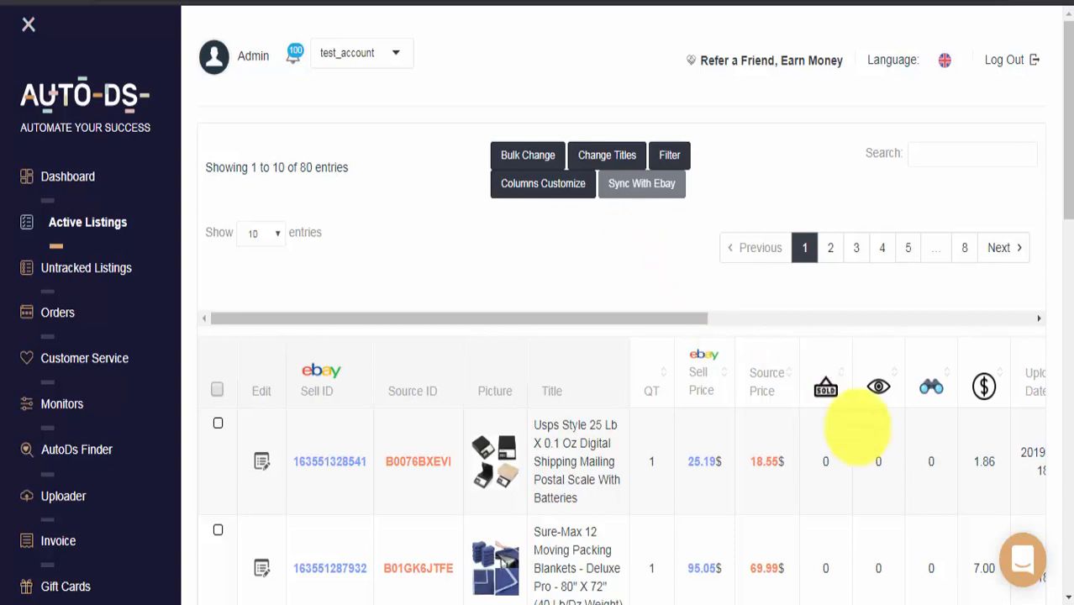
{"action": "mouse_move", "coordinate": [1023, 561]}
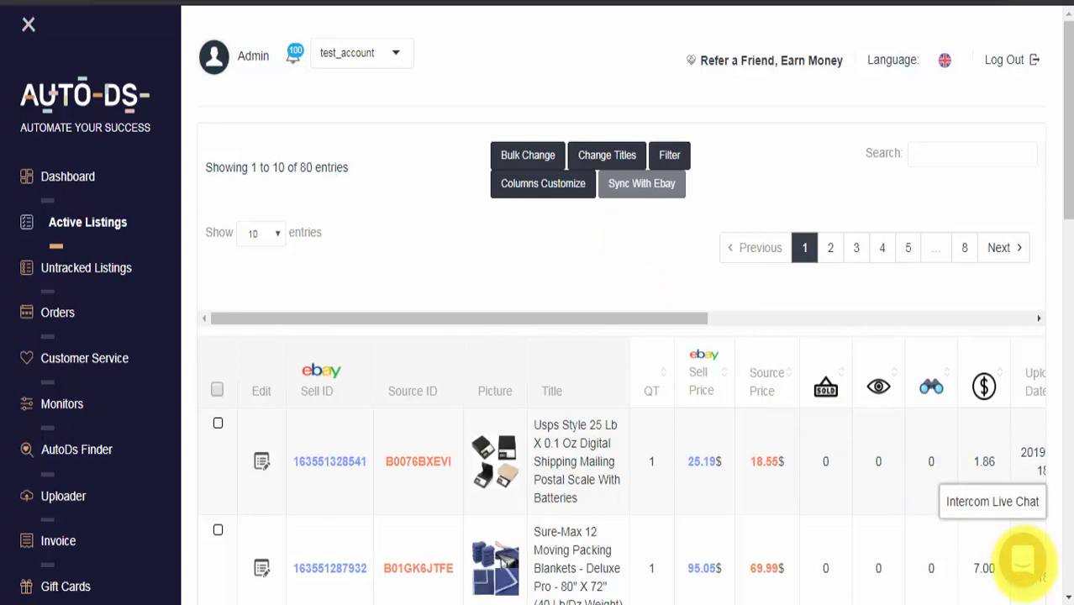